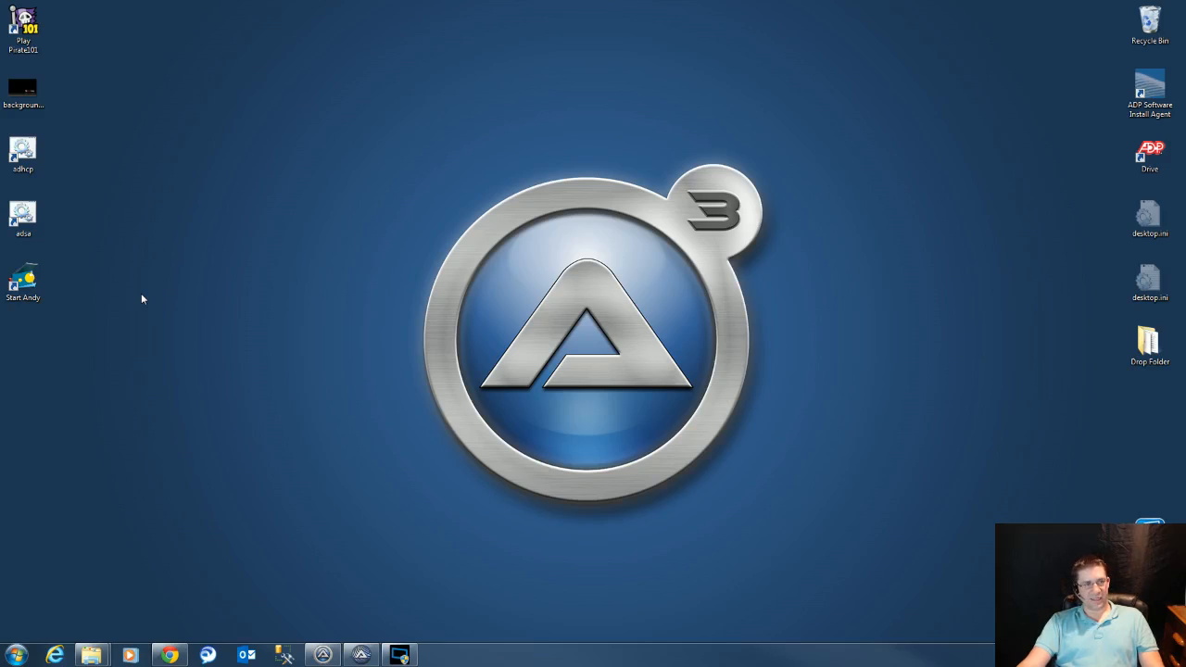
mouse_move(222, 359)
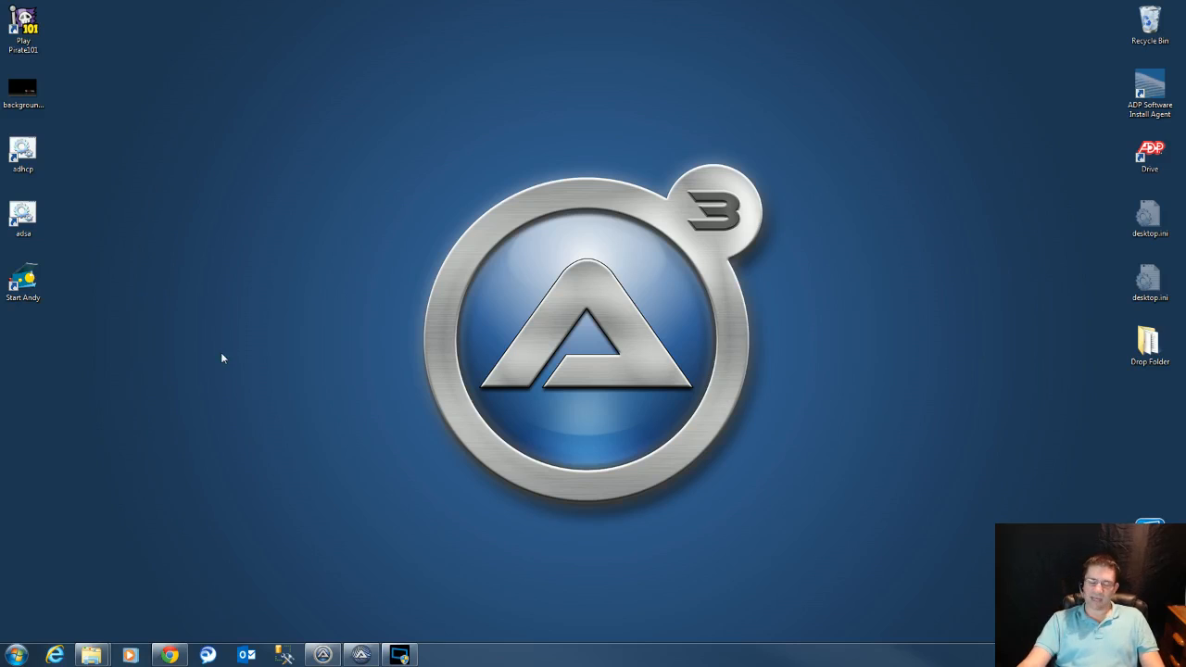
mouse_move(186, 316)
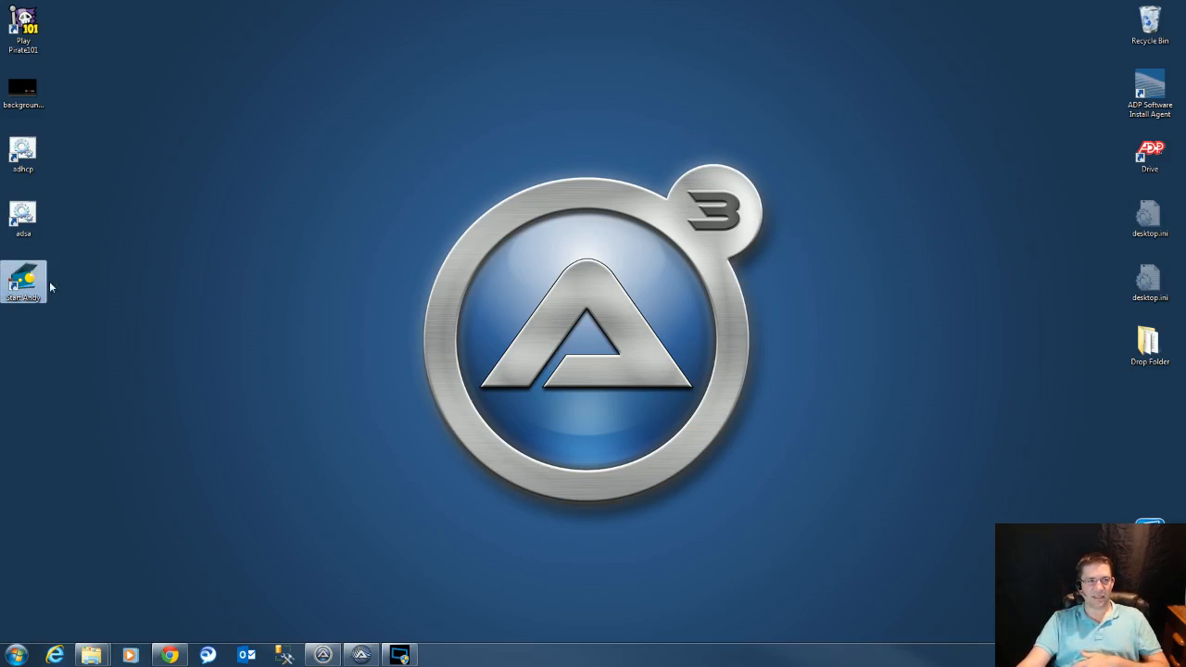
Launch the Andy Android emulator from its desktop shortcut
double_click(23, 282)
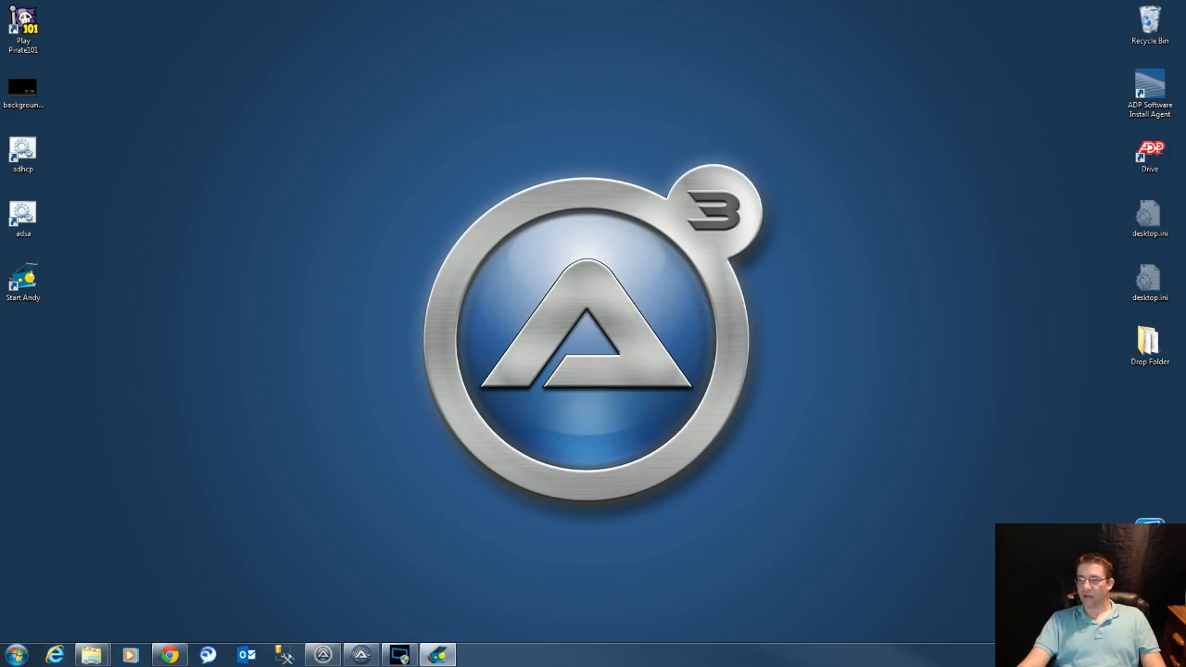
Open the Andy window and dismiss the 'Google Play services has stopped' error
double_click(23, 282)
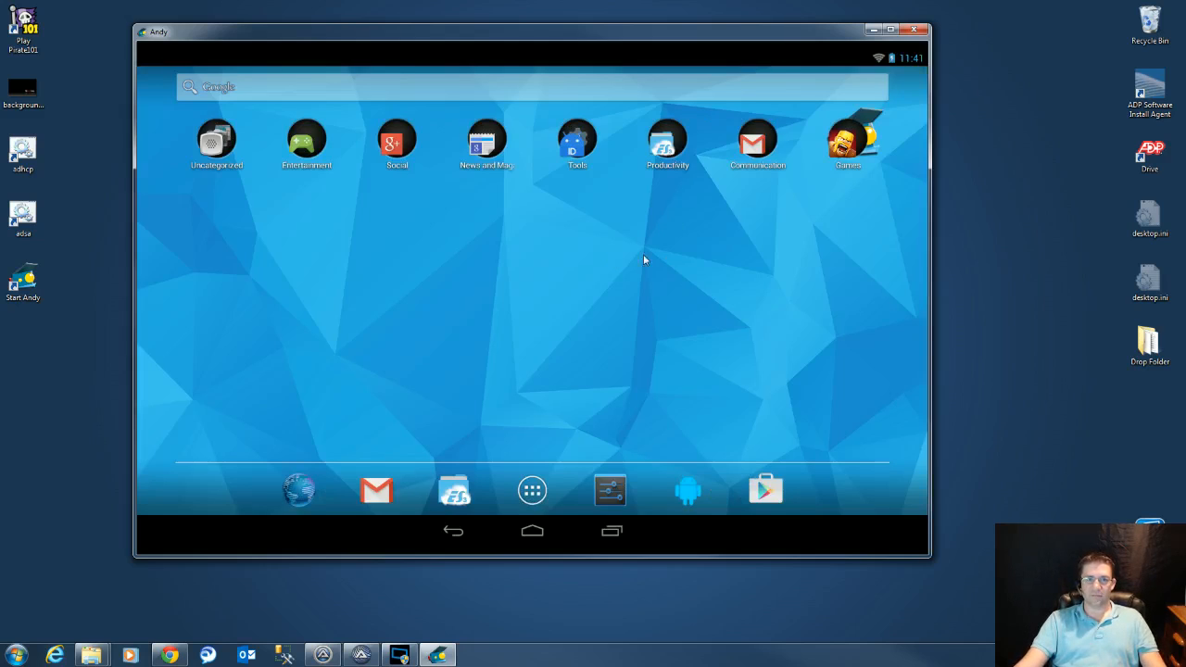
mouse_move(918, 229)
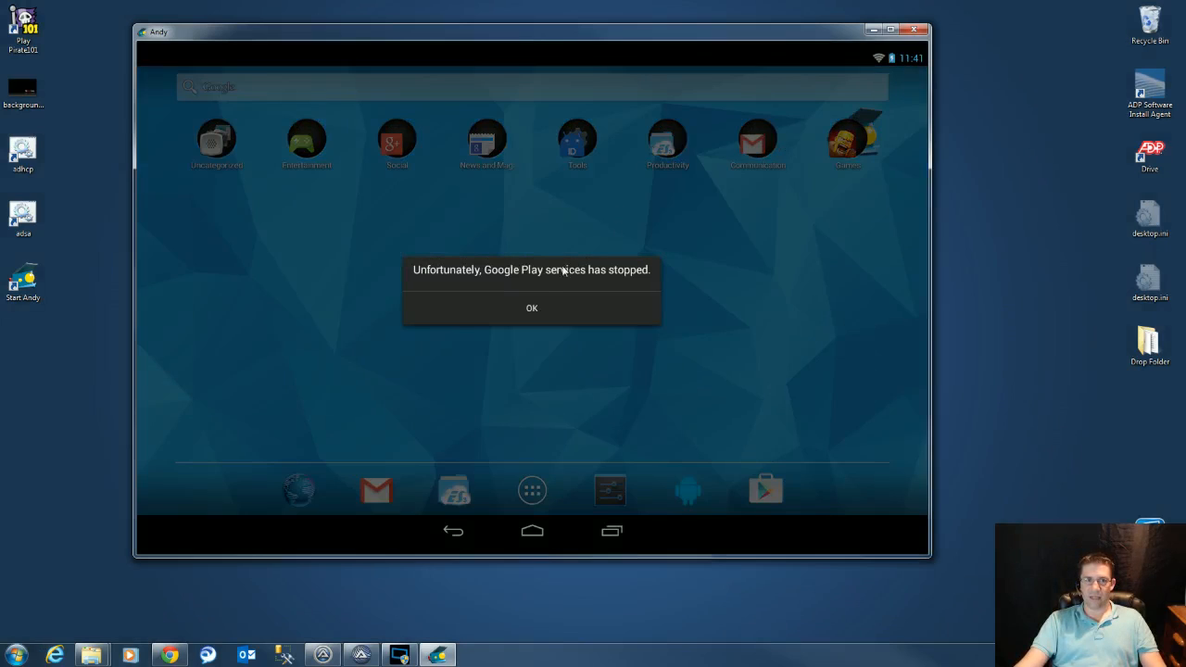
click(532, 307)
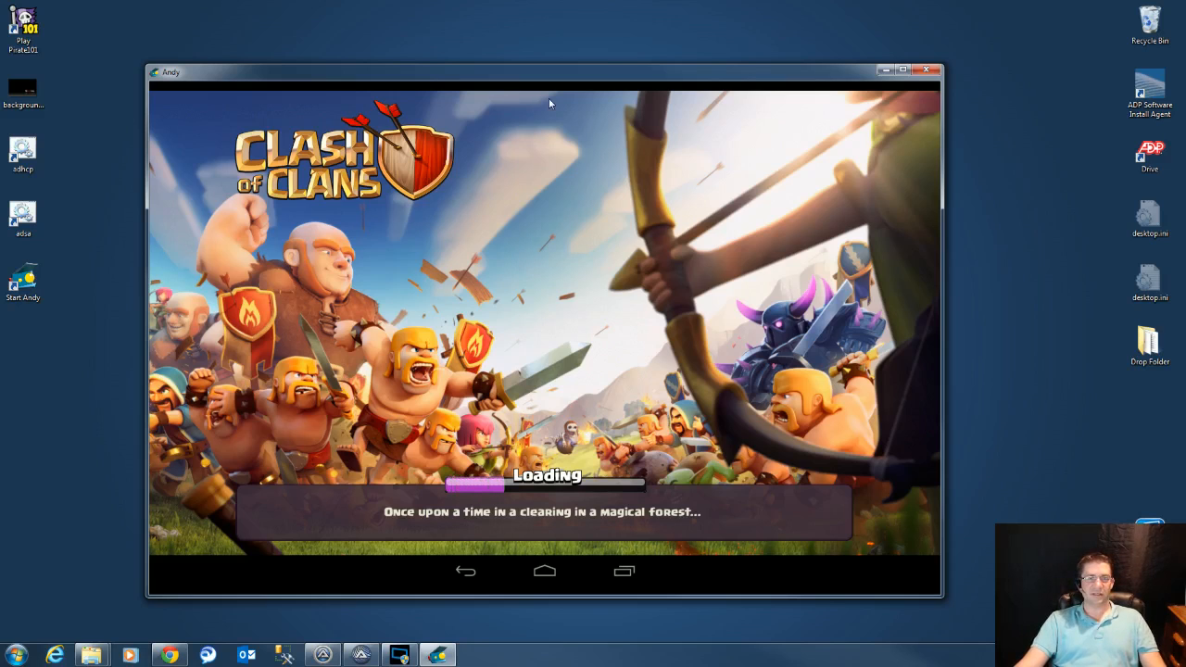
mouse_move(660, 175)
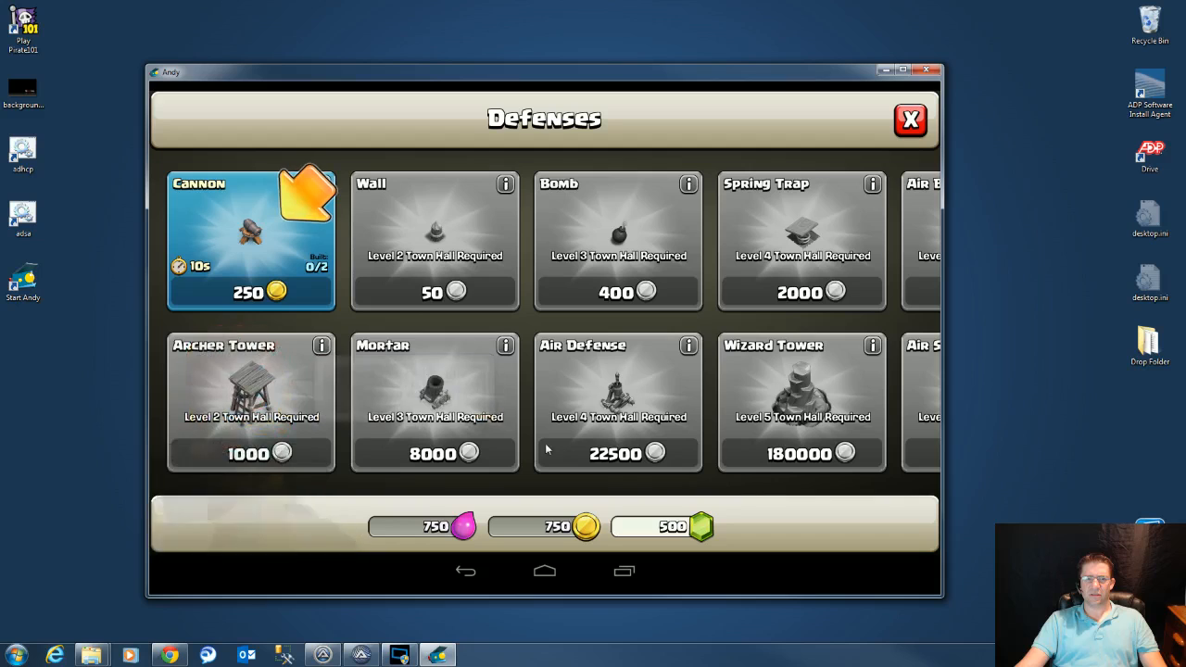
Close and reopen the Clash of Clans shop, then choose Shutdown VM and Exit
click(910, 120)
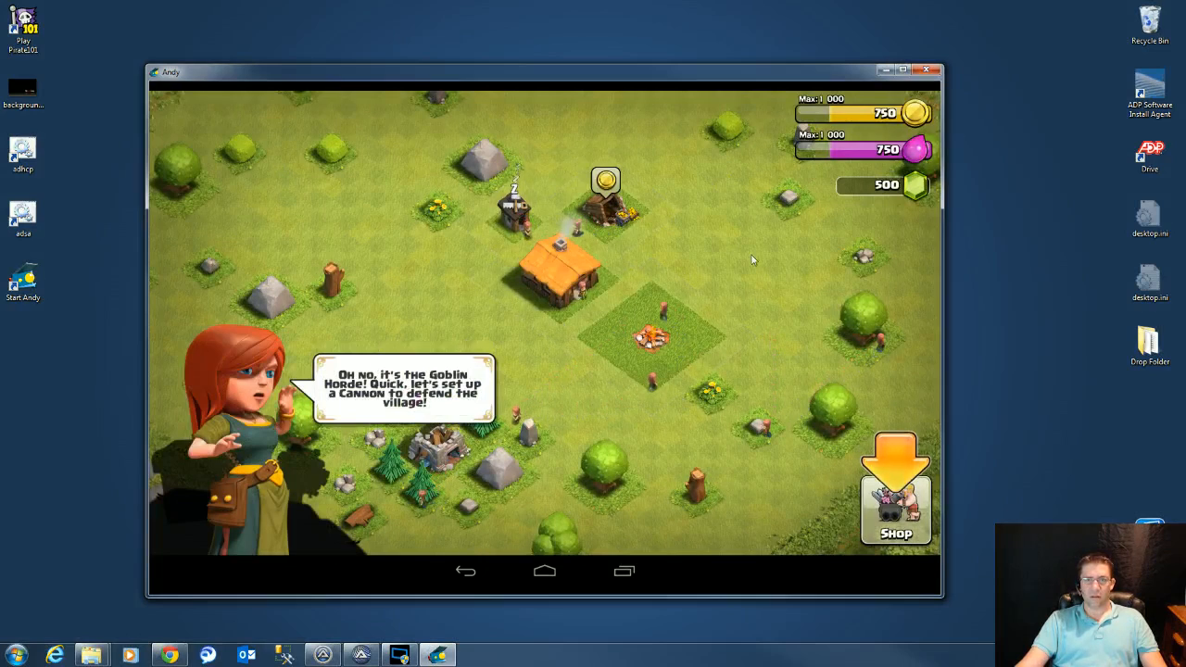
click(895, 496)
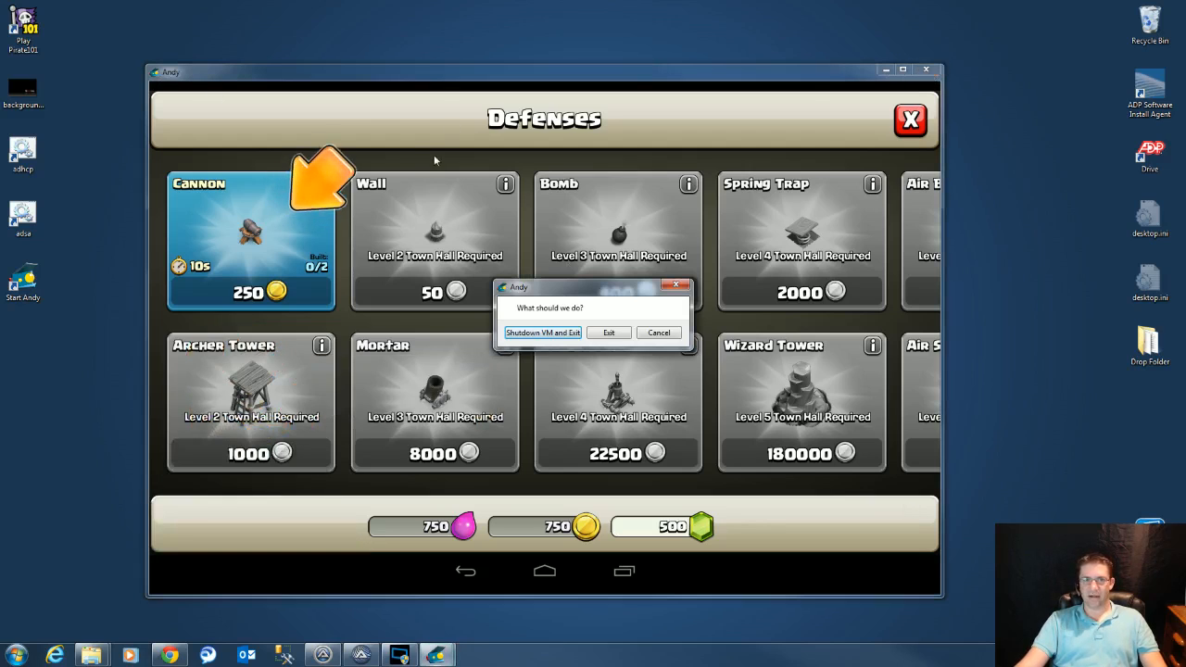
click(542, 332)
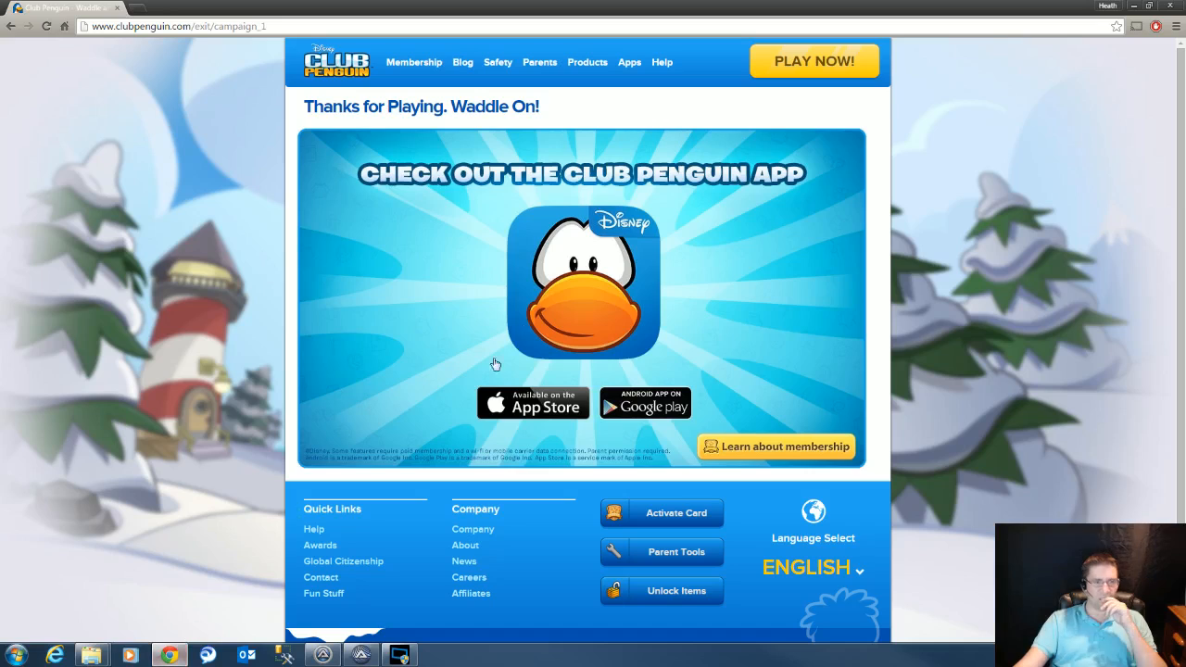
mouse_move(401, 198)
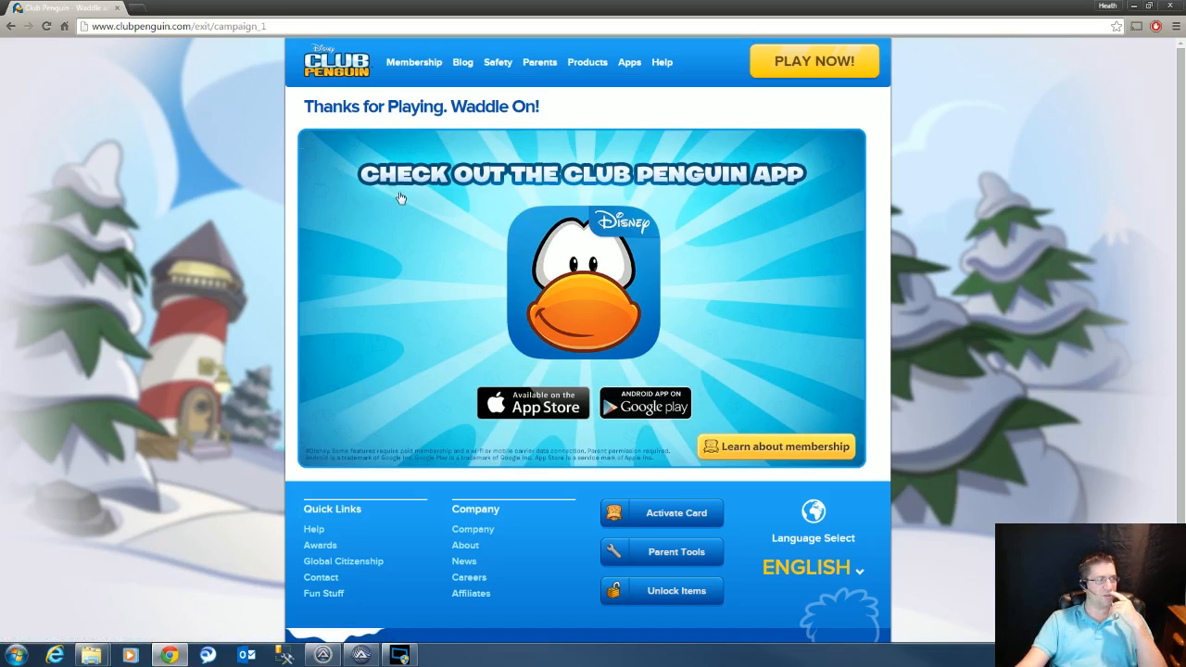
mouse_move(459, 197)
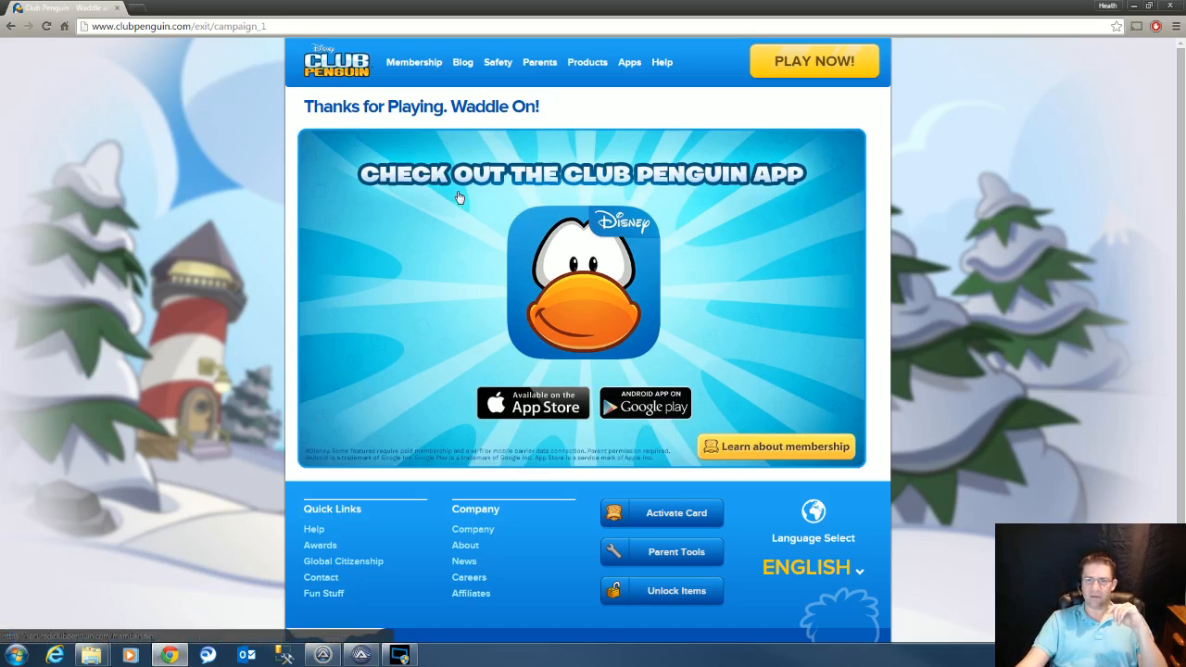
Go from Club Penguin's thank-you page to the play page and start logging in
click(813, 60)
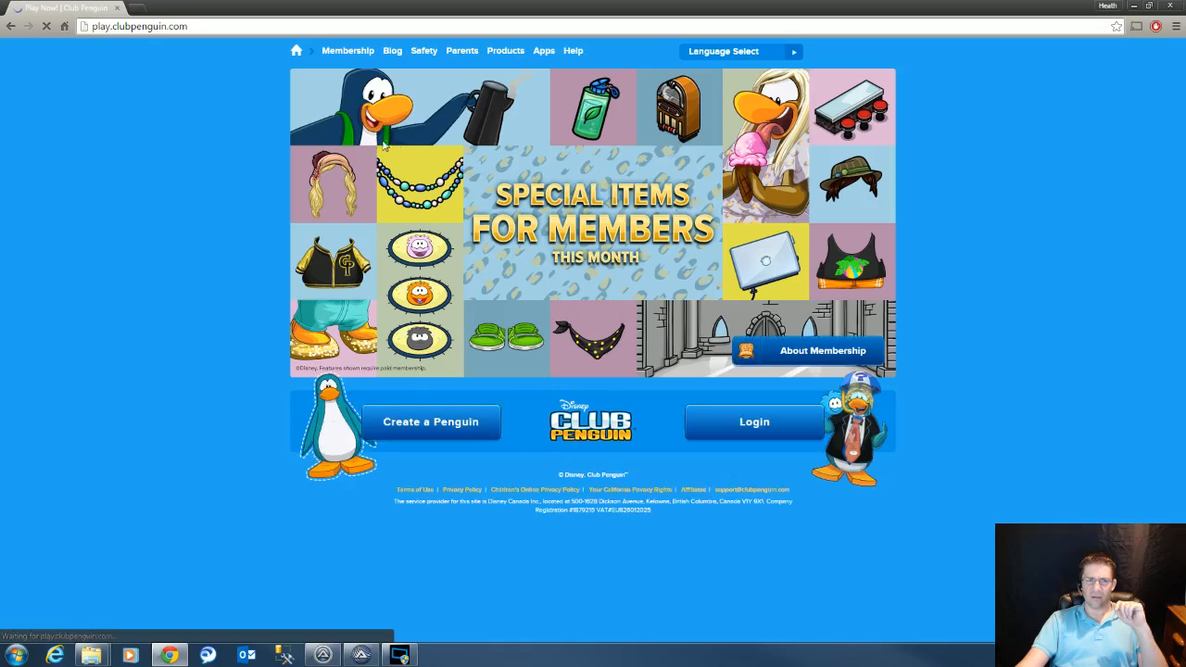
click(754, 421)
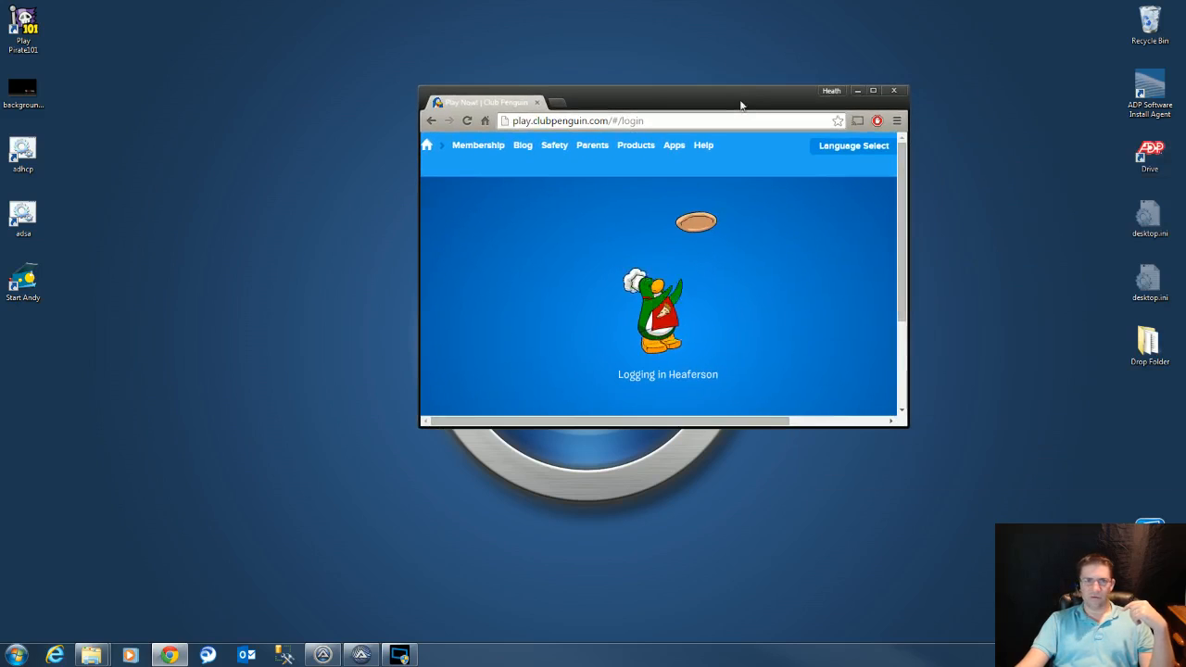
Maximize Chrome for the Club Penguin login and tick Mute Music in Settings
click(872, 90)
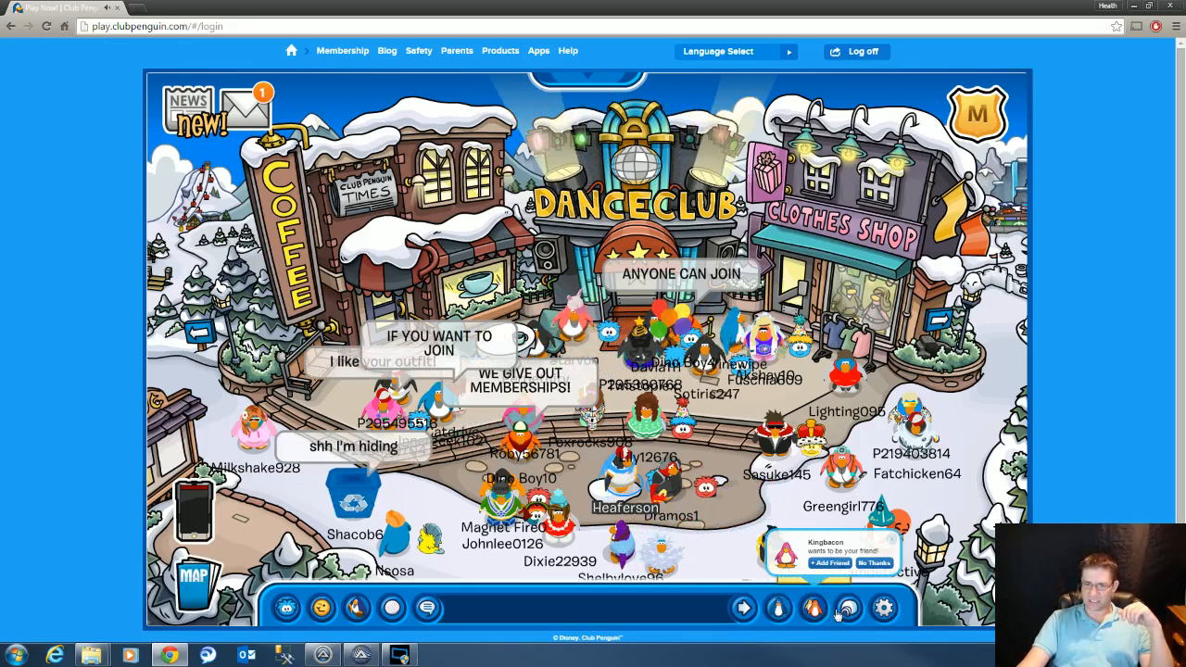
click(882, 609)
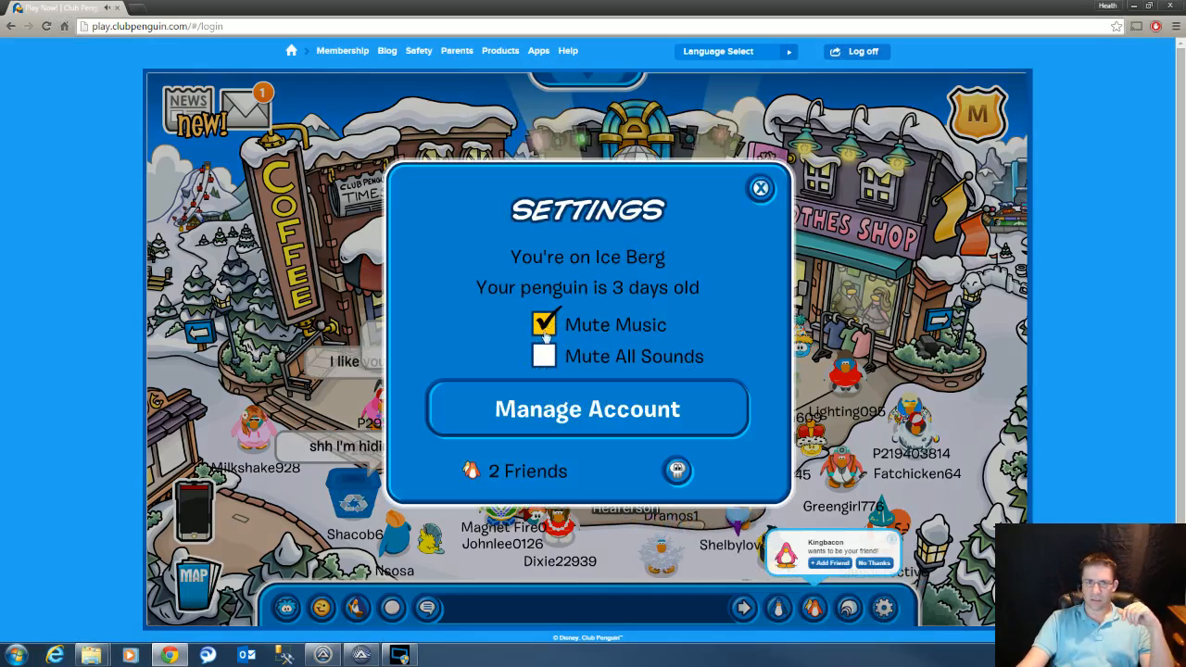
click(545, 356)
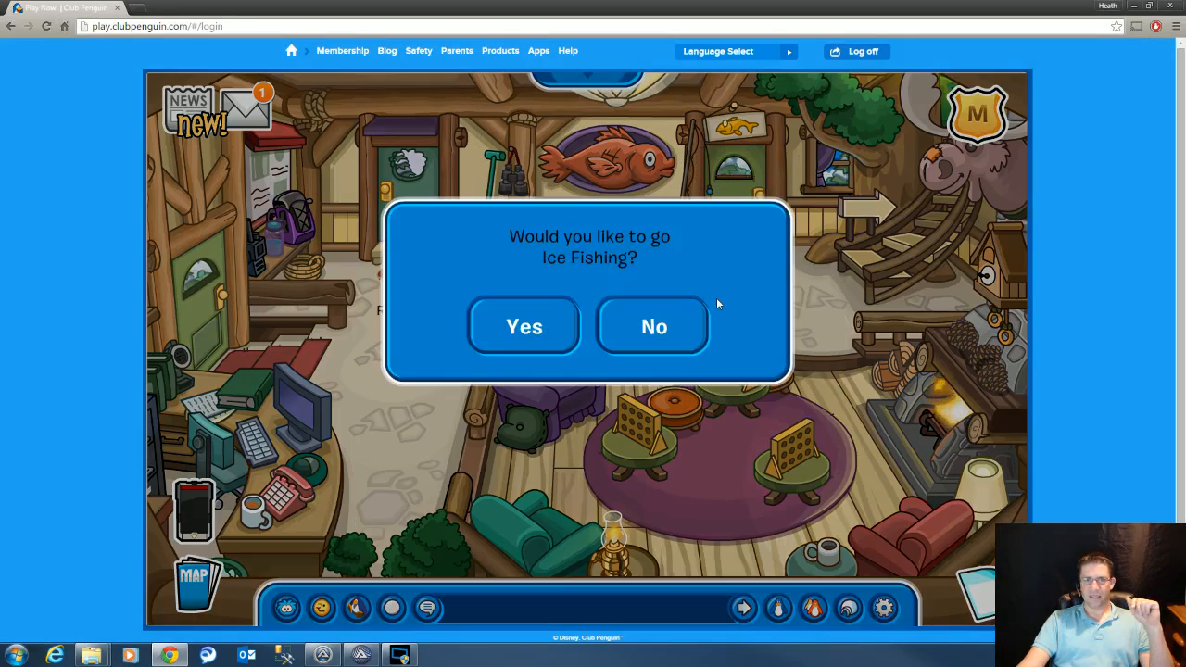
Accept Ice Fishing, play a round earning 12 coins, and click Done
click(523, 326)
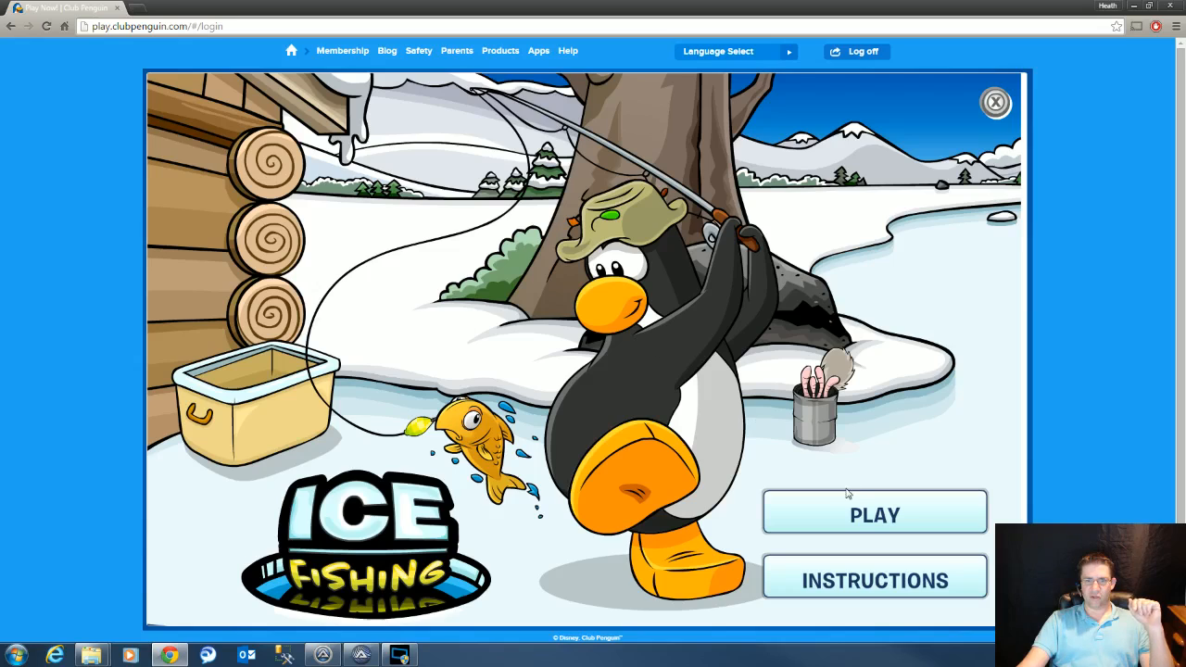
click(874, 513)
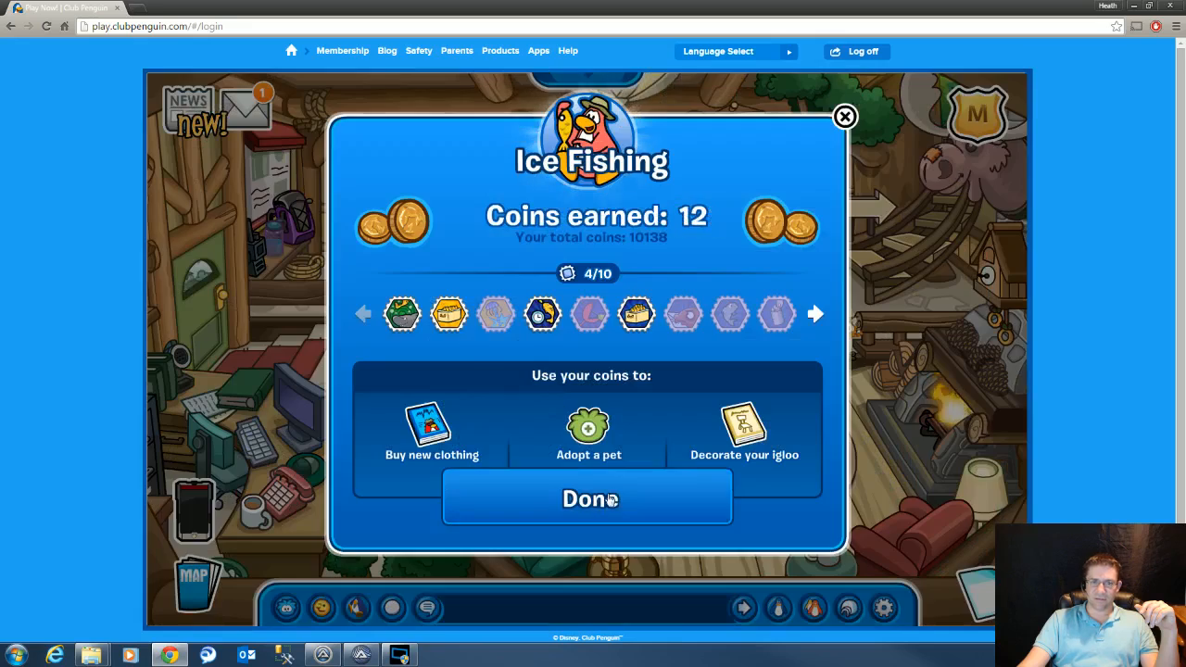
click(589, 498)
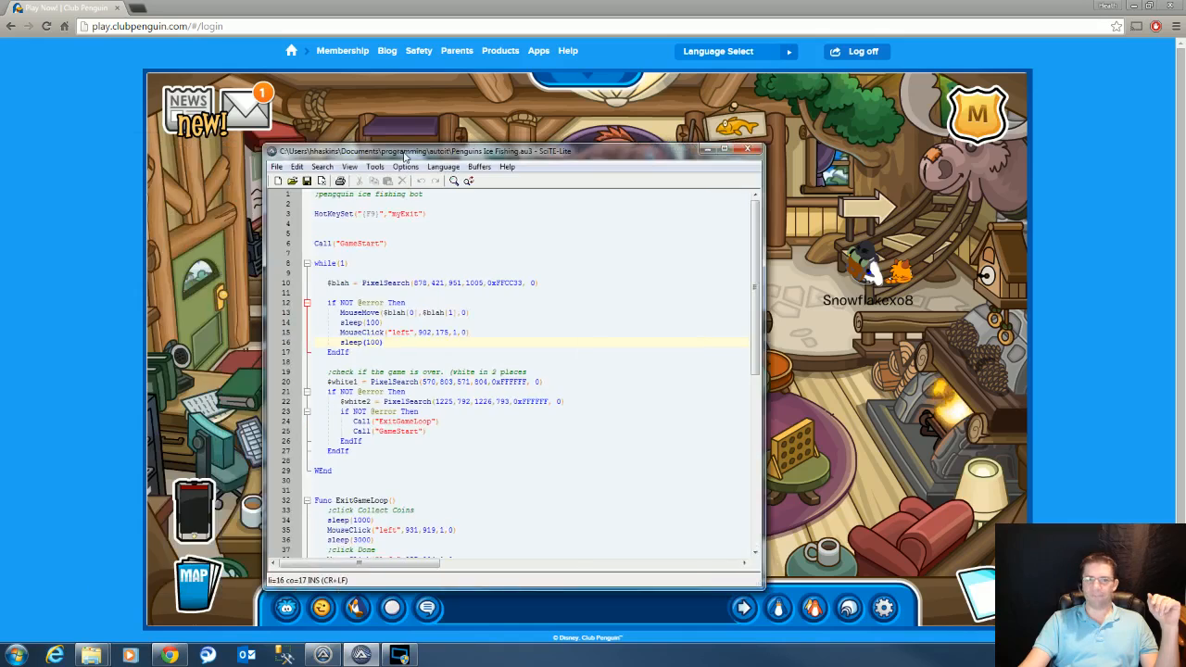
Maximize the SciTE bot script and scroll through its PixelSearch while loop
click(736, 149)
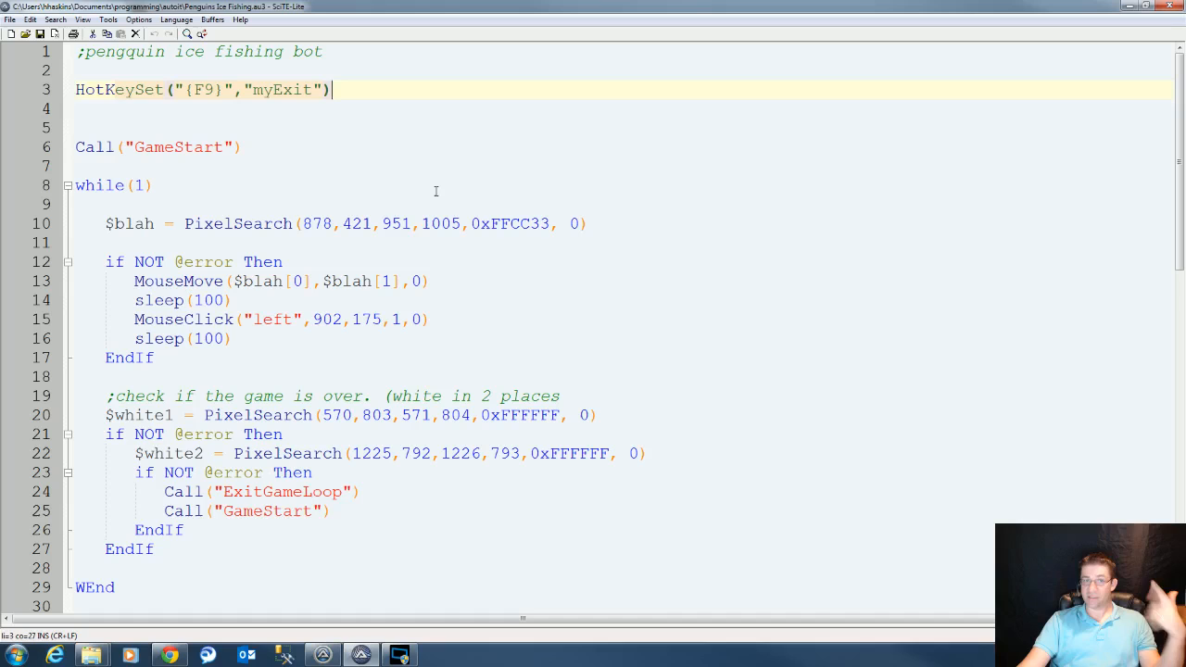
scroll(down, 3)
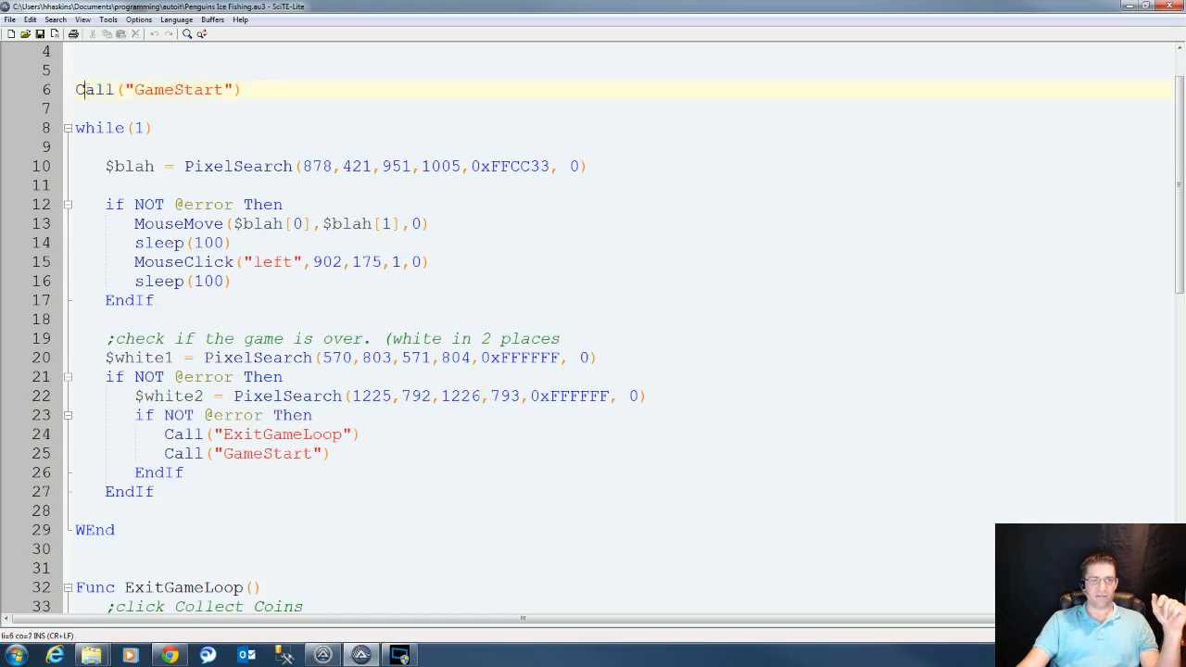
scroll(down, 3)
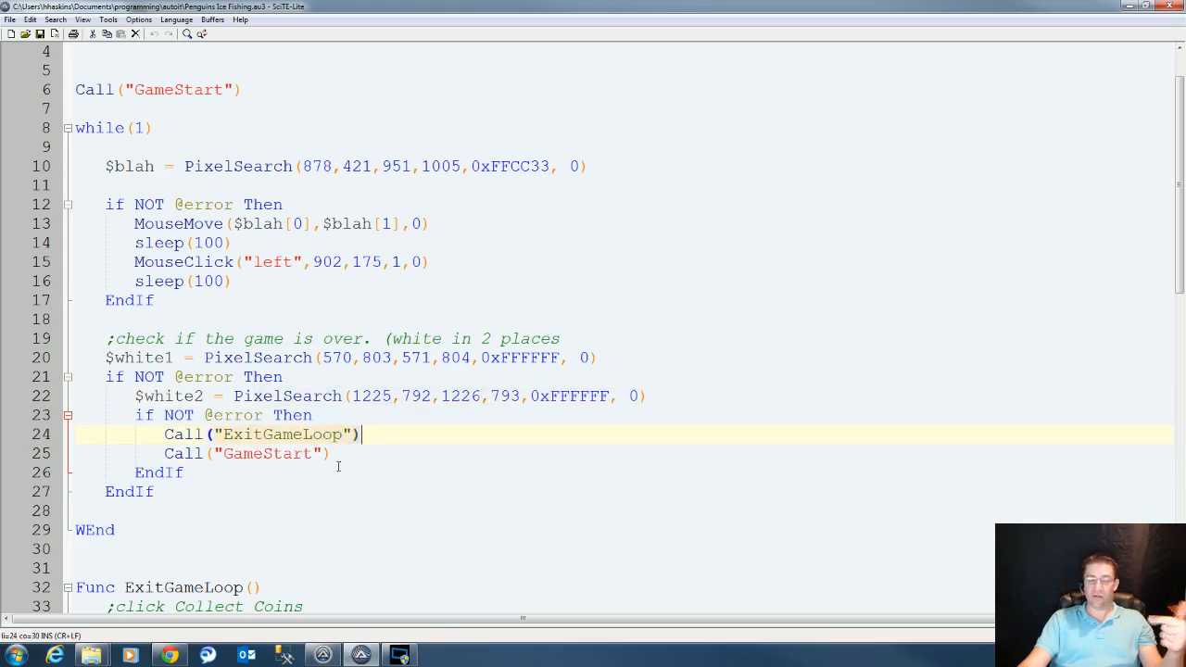
scroll(down, 3)
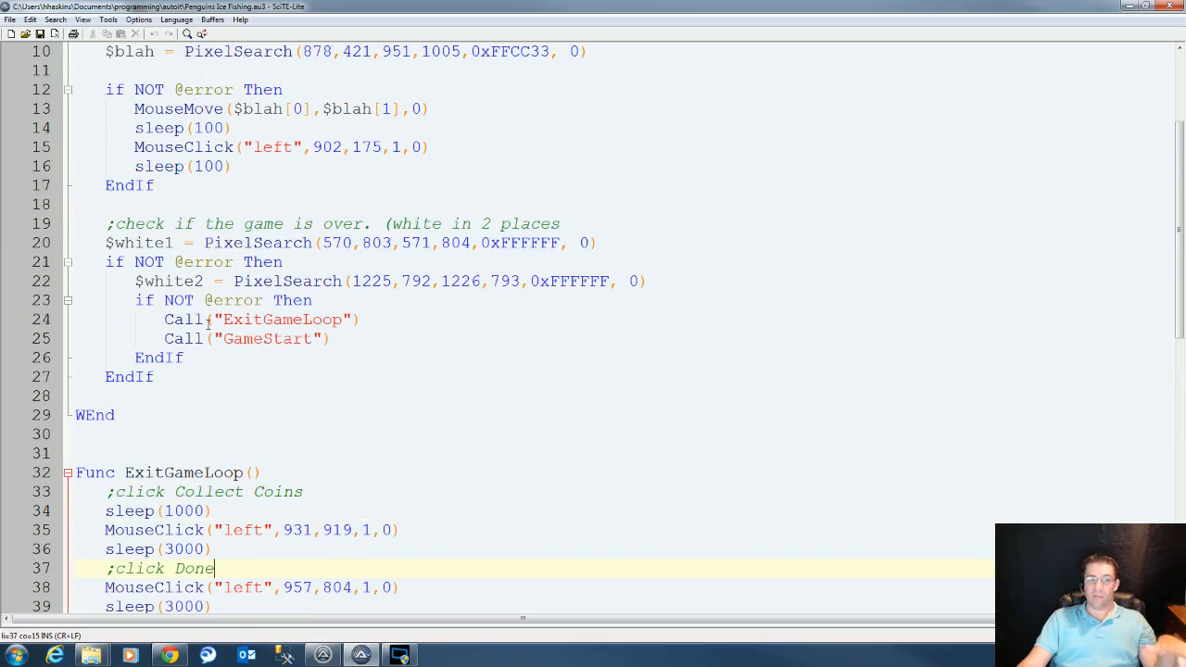
scroll(down, 3)
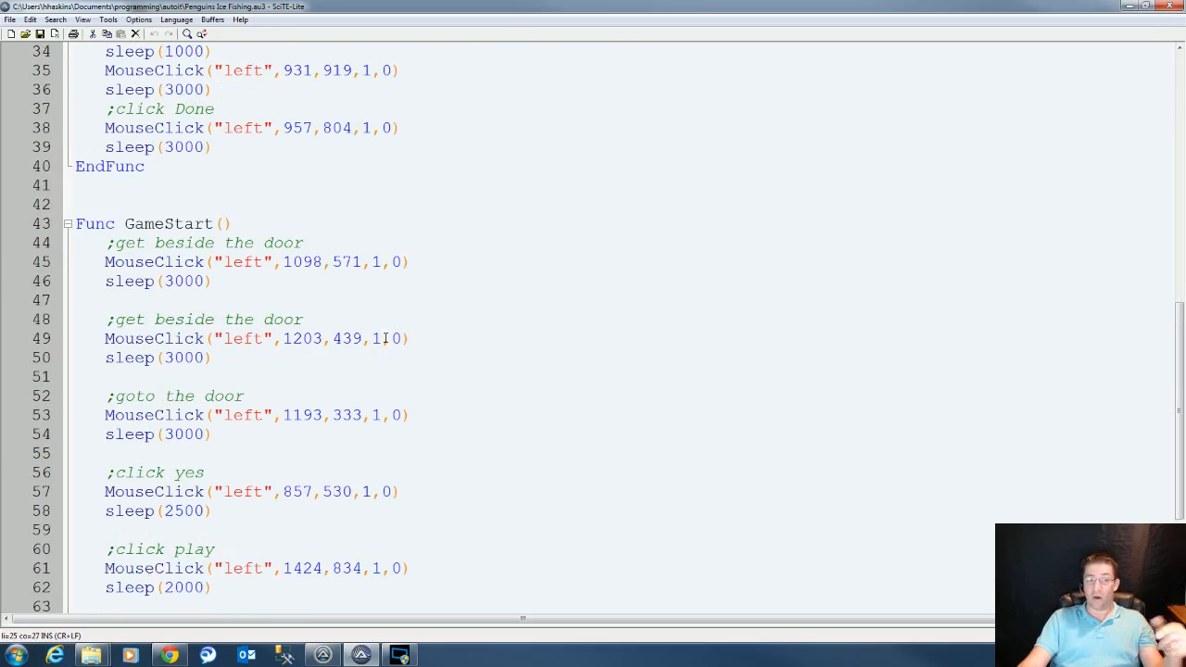
mouse_move(582, 21)
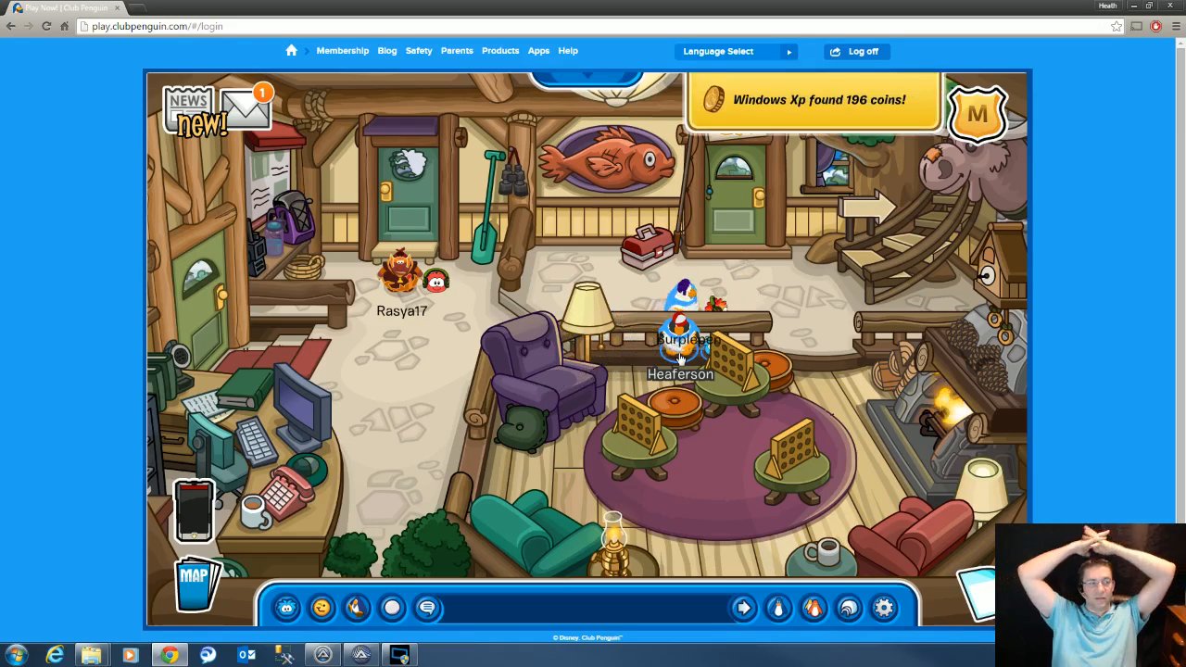
Walk the penguin to the fishing door and say Yes to Ice Fishing
click(680, 333)
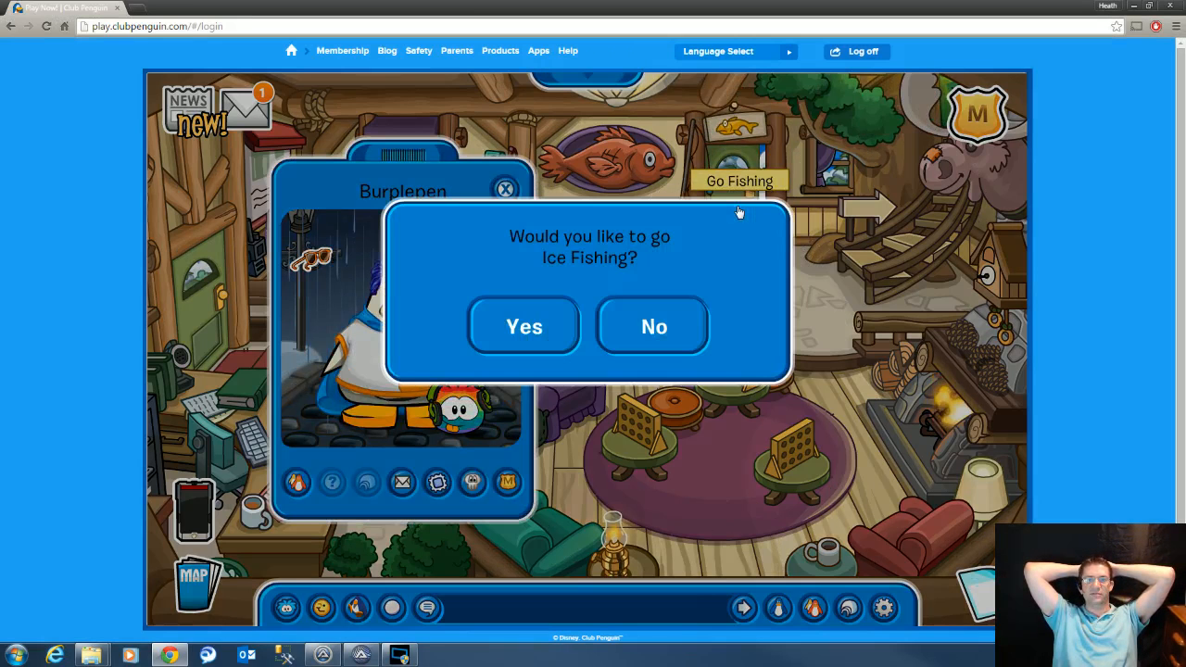
click(523, 325)
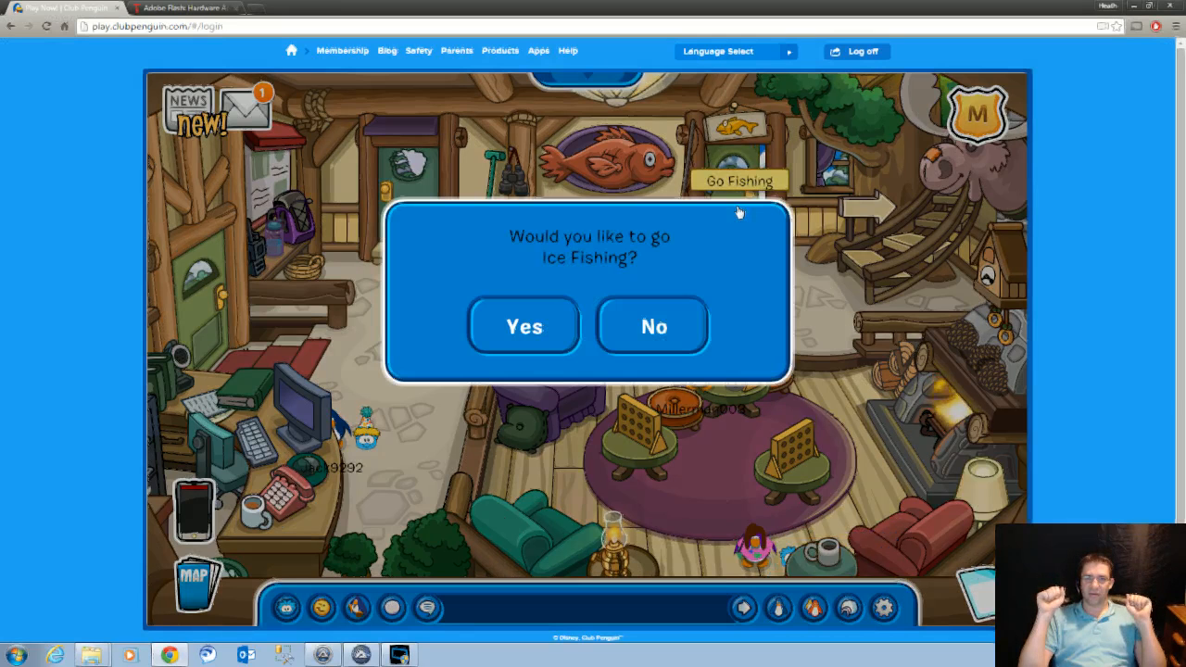
mouse_move(524, 326)
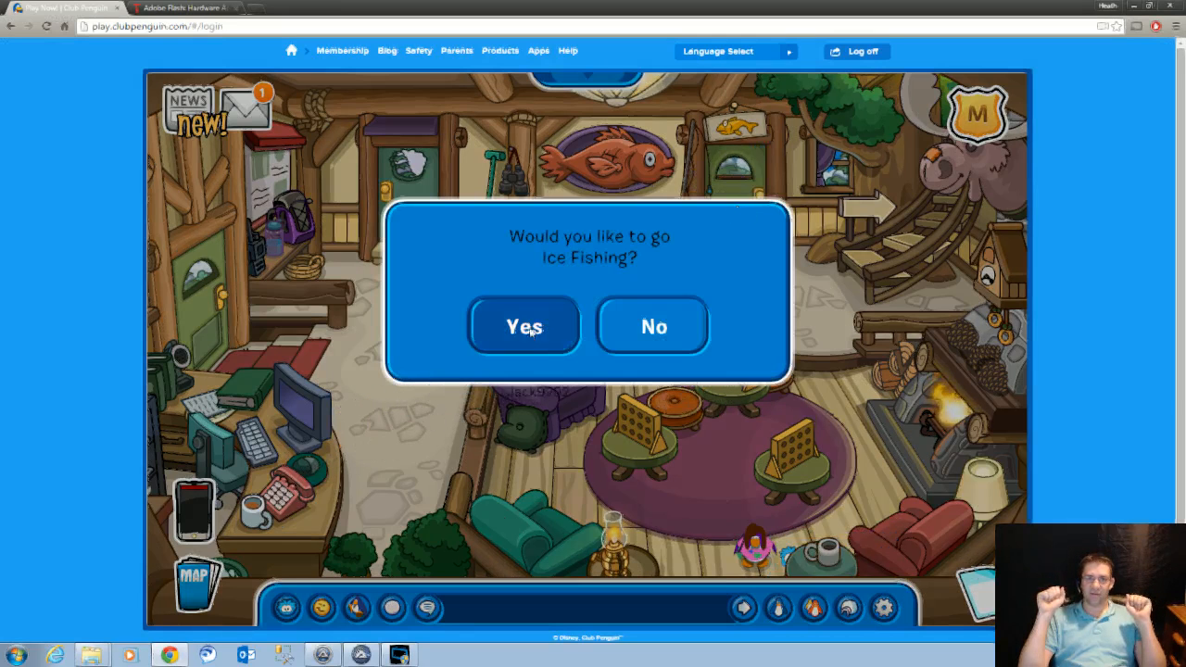
Click Yes on the 'Would you like to go Ice Fishing?' dialog
click(524, 326)
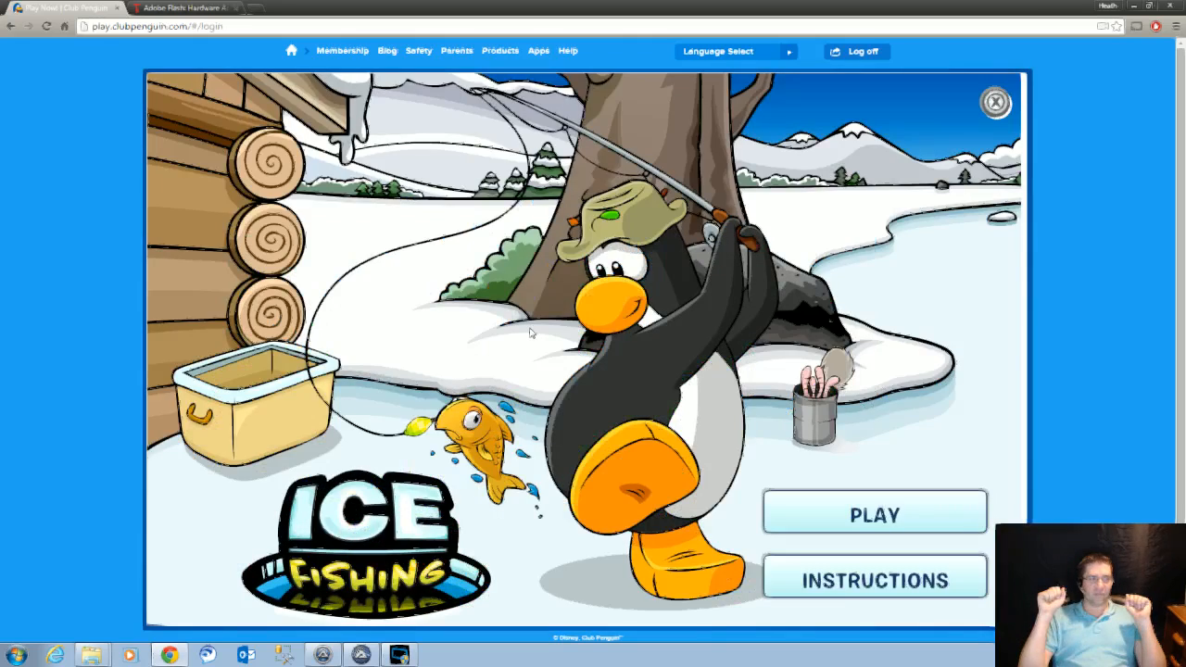
Play an Ice Fishing round earning 24 coins and click Done
click(873, 512)
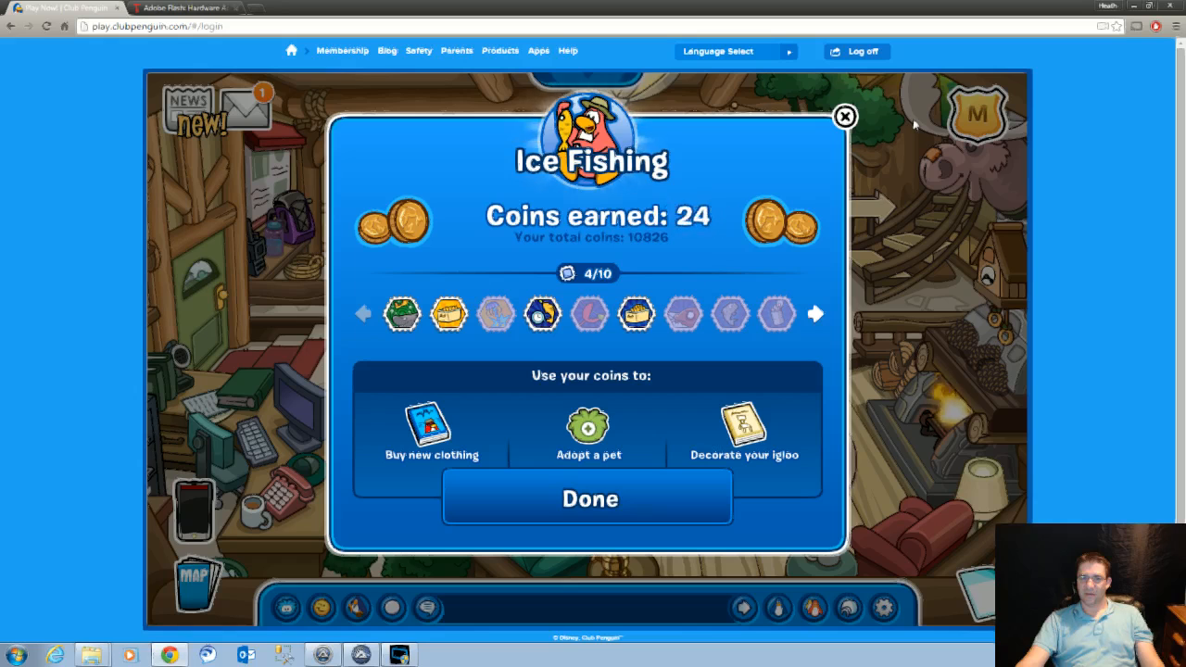
click(588, 497)
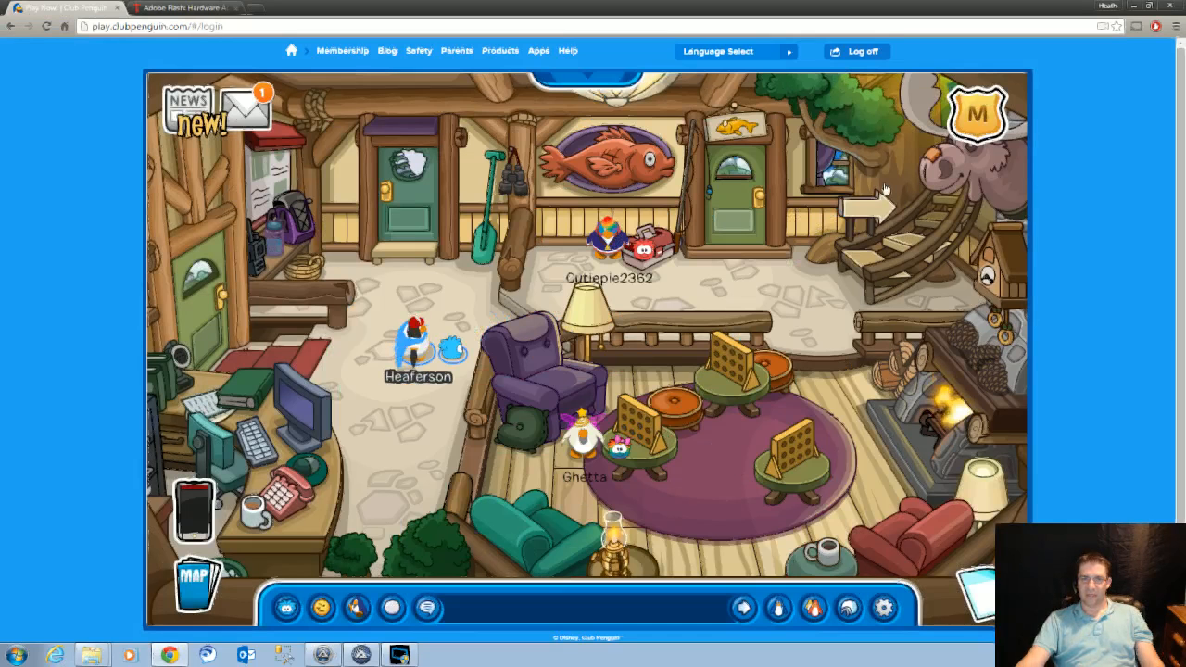